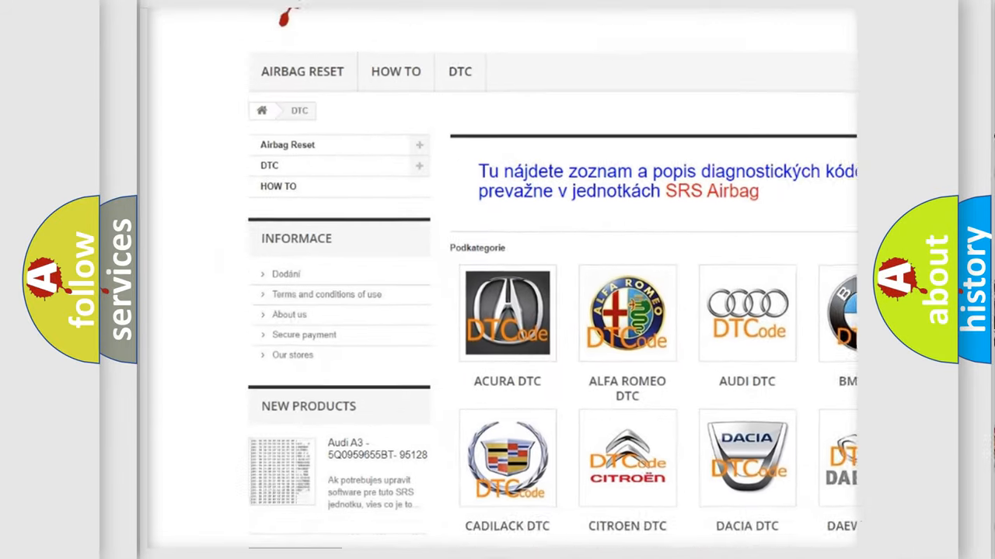
scroll(down, 3)
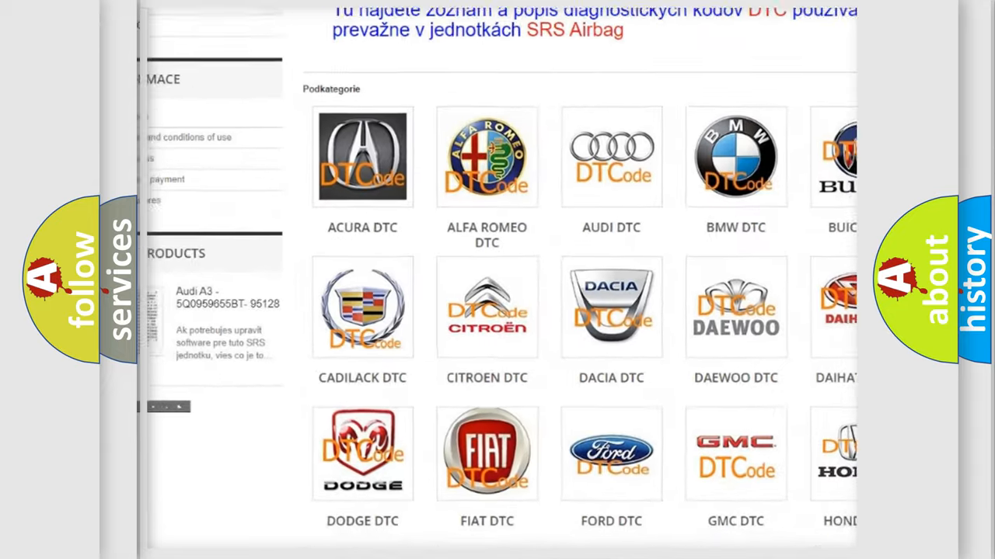
scroll(down, 3)
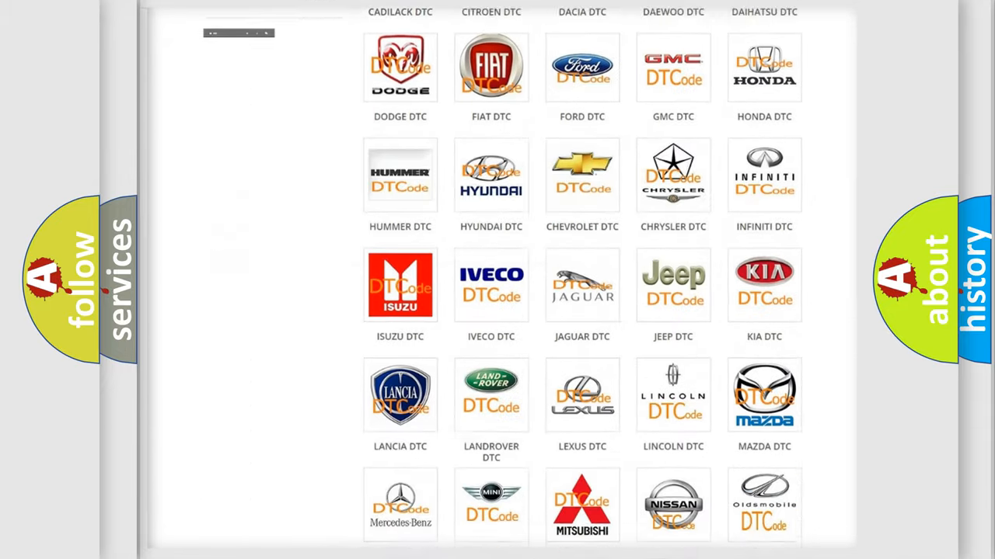
scroll(down, 3)
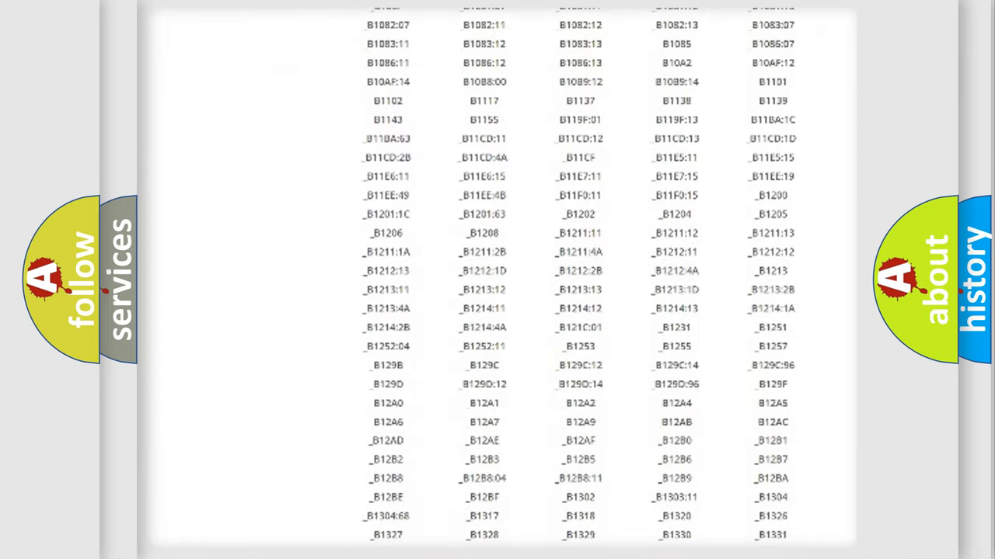
scroll(down, 3)
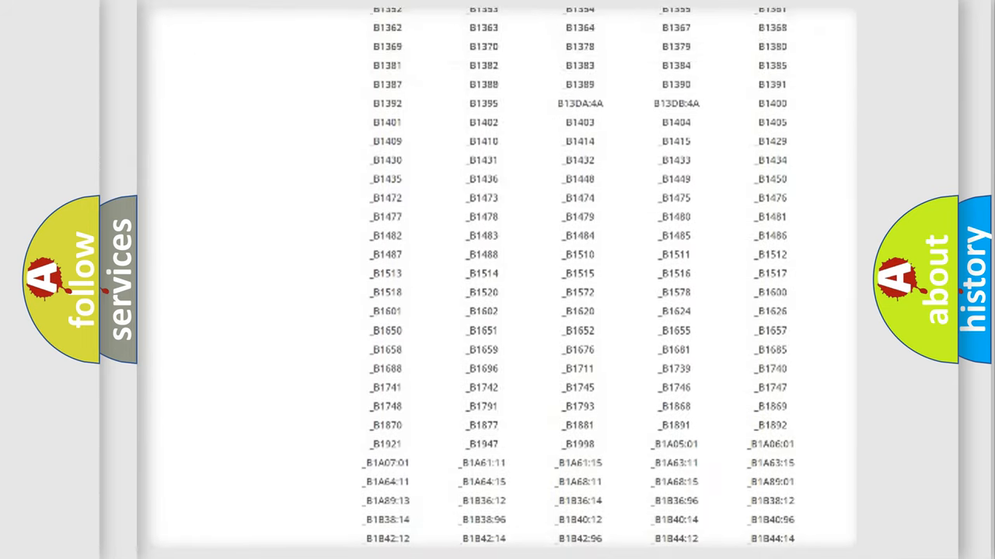
scroll(up, 3)
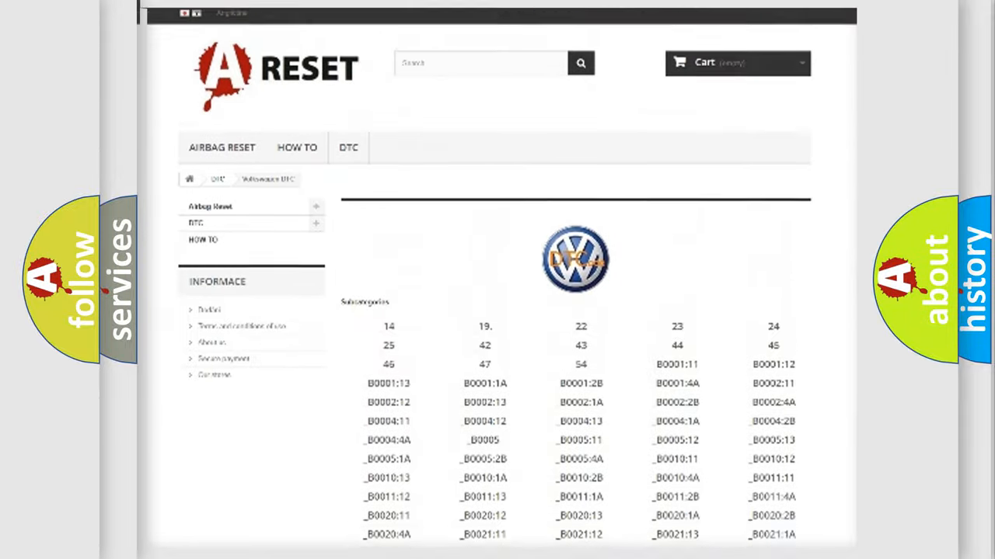